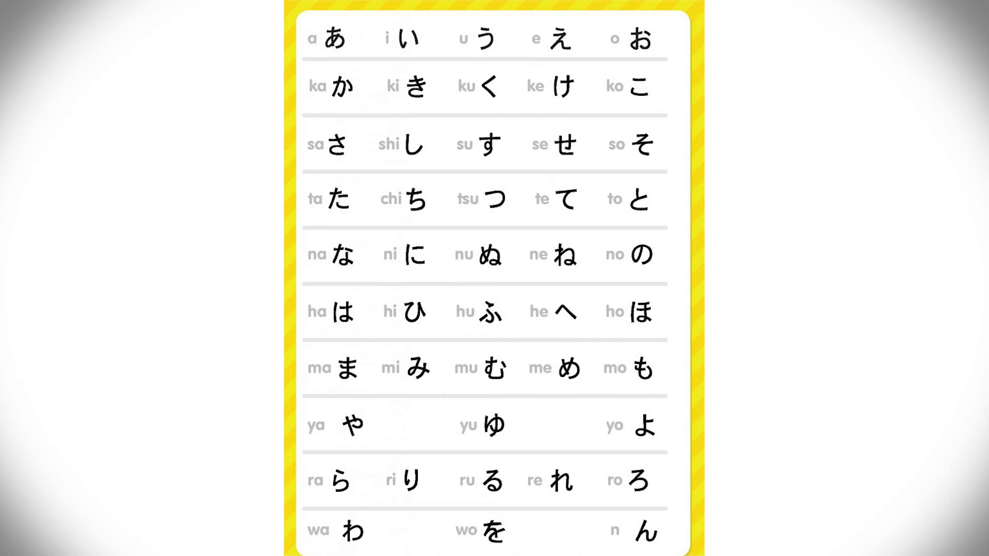
{"action": "left_click", "coordinate": [407, 39]}
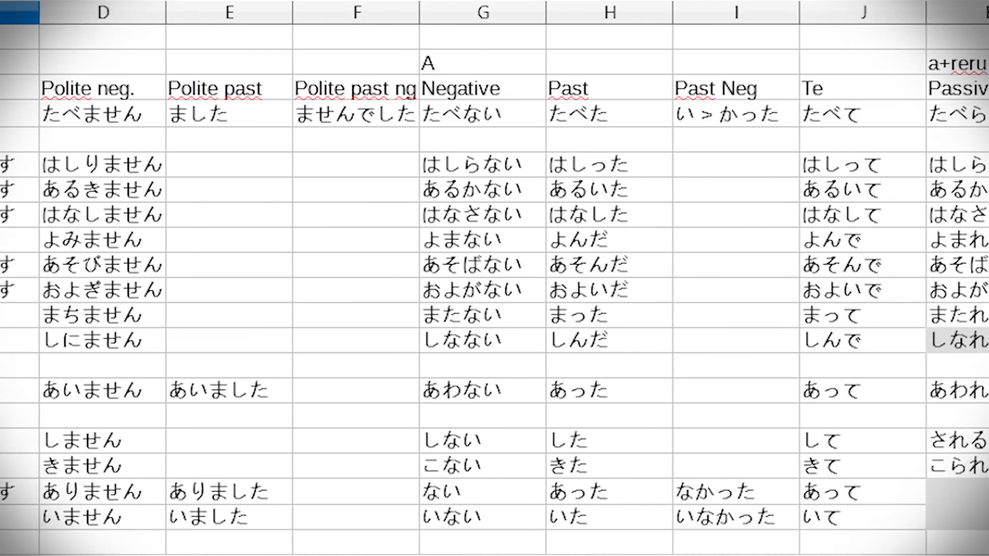
{"action": "scroll", "scroll_direction": "right", "scroll_amount": 3}
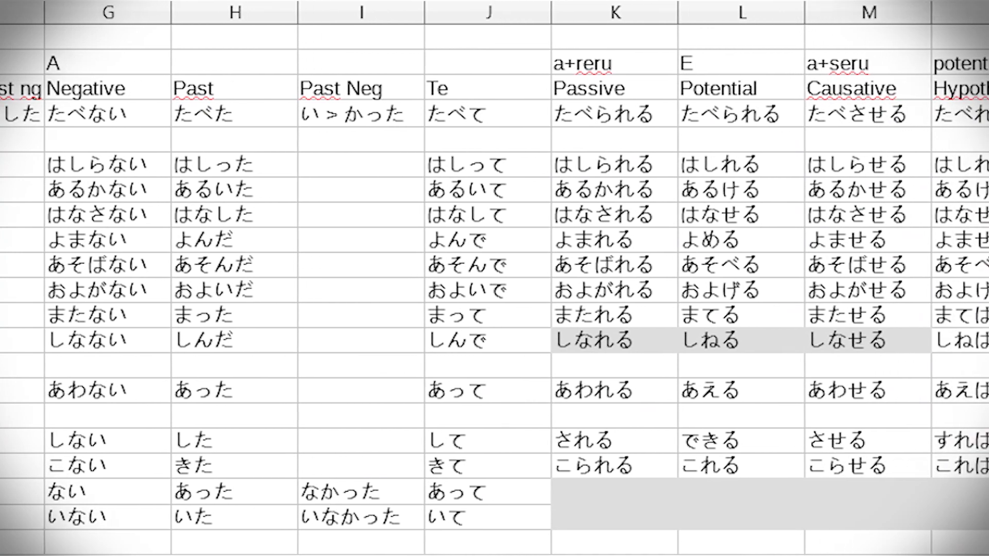
{"action": "scroll", "scroll_direction": "right", "scroll_amount": 3}
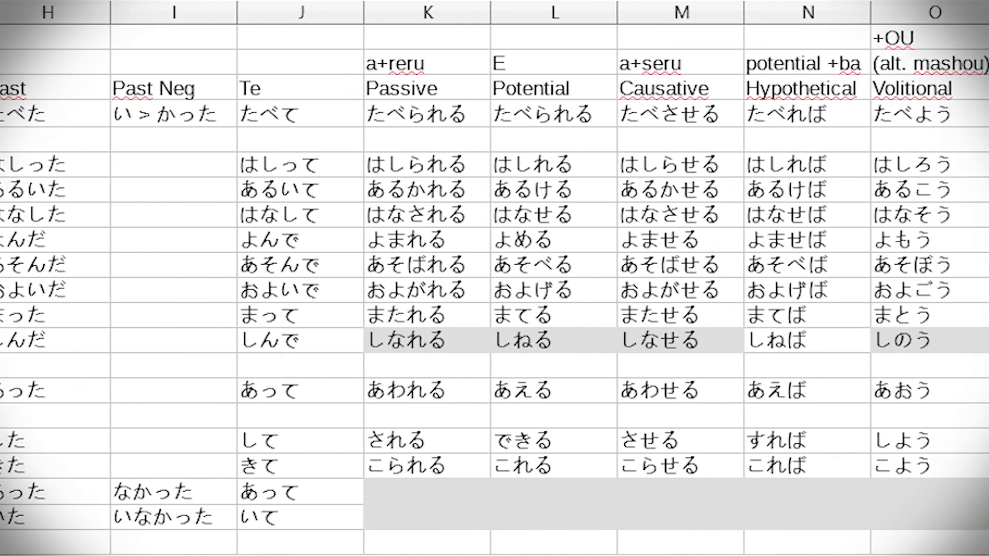